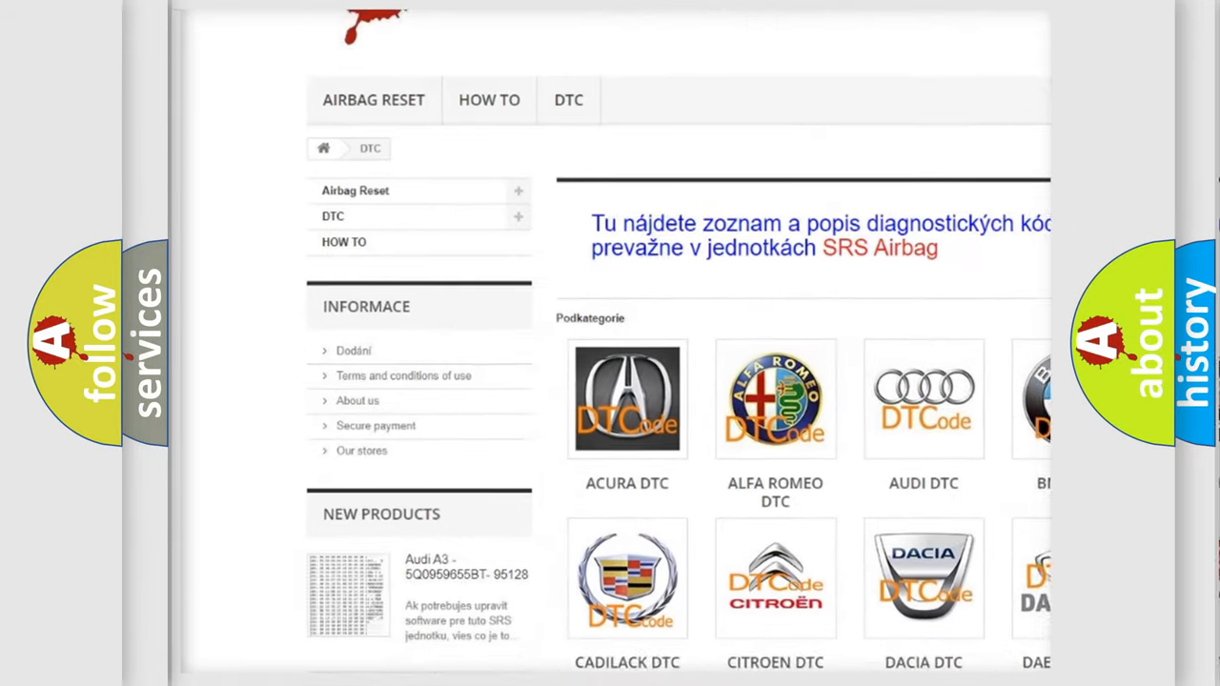
Scroll the website preview past the car-brand logos to the B-series diagnostic code list.
scroll(down, 3)
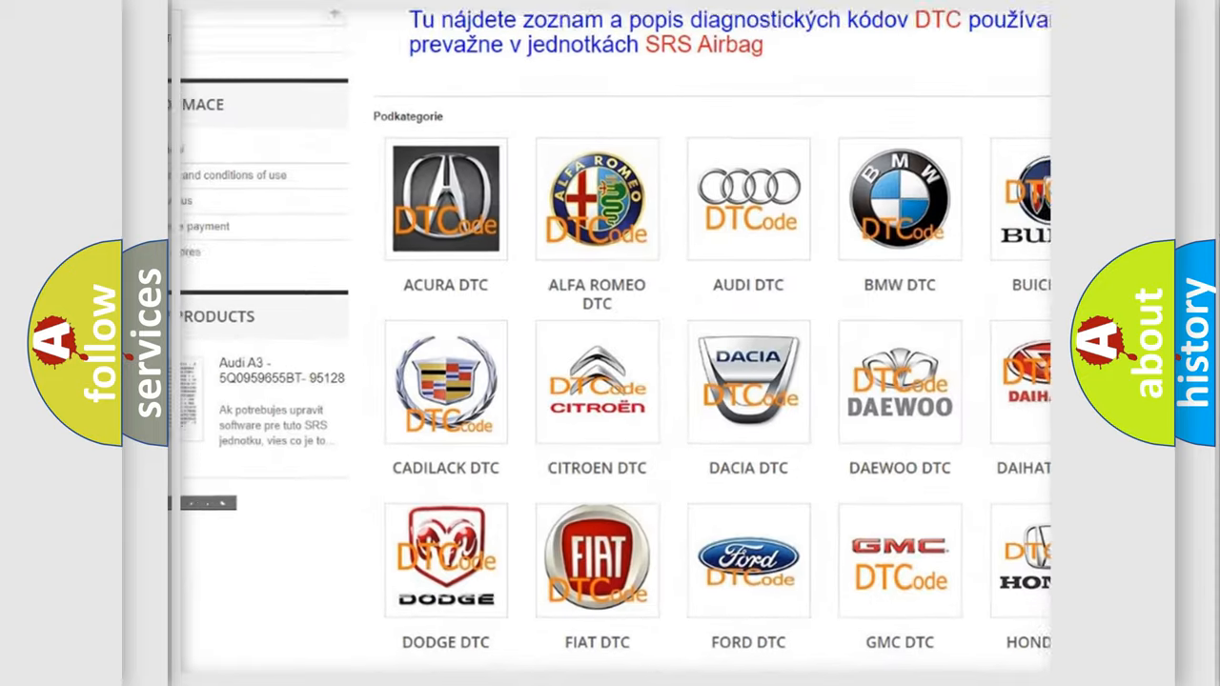
scroll(down, 3)
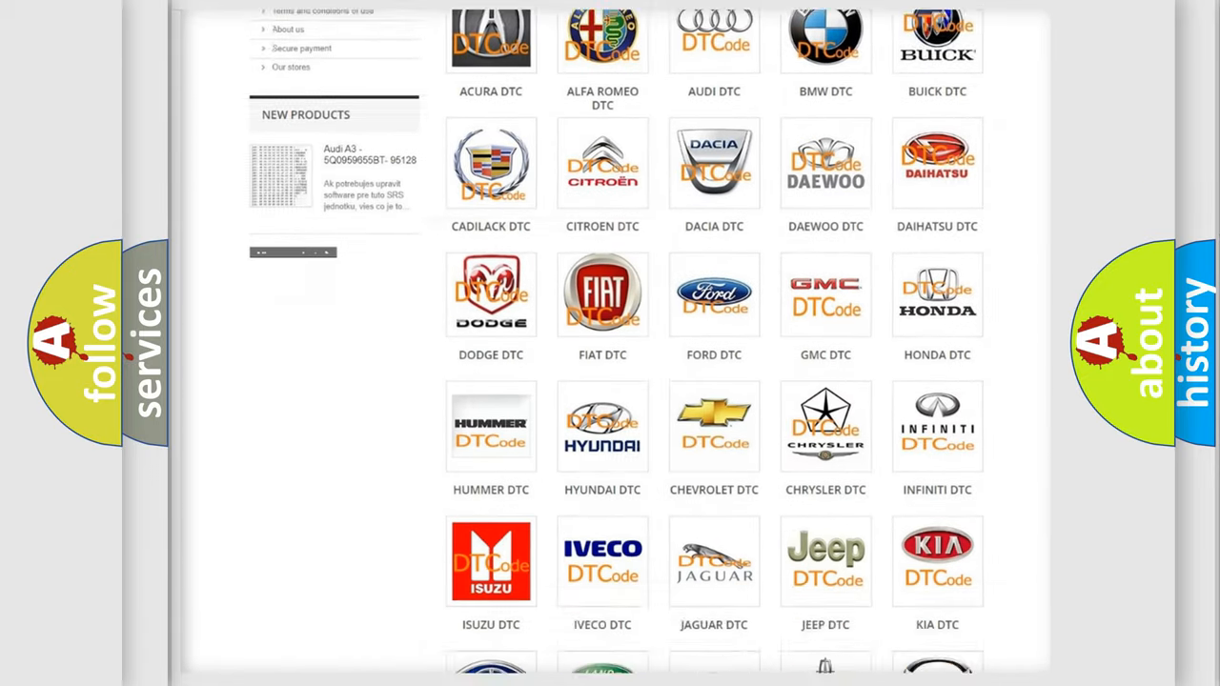
scroll(down, 3)
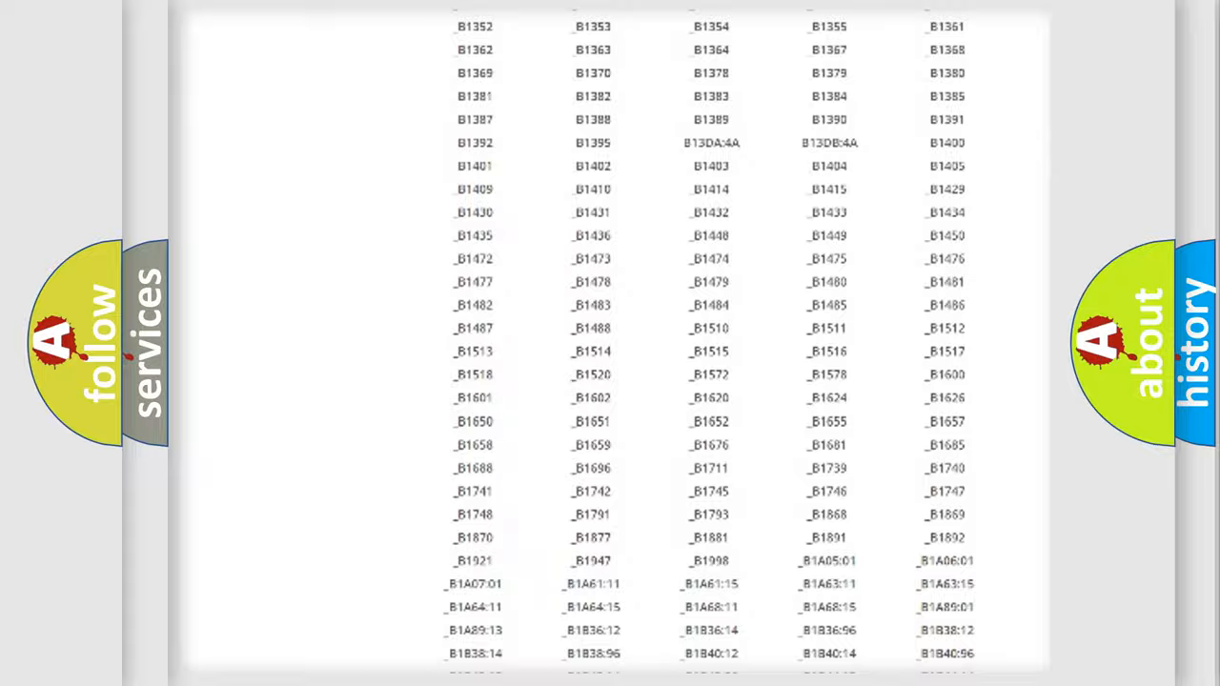
scroll(up, 3)
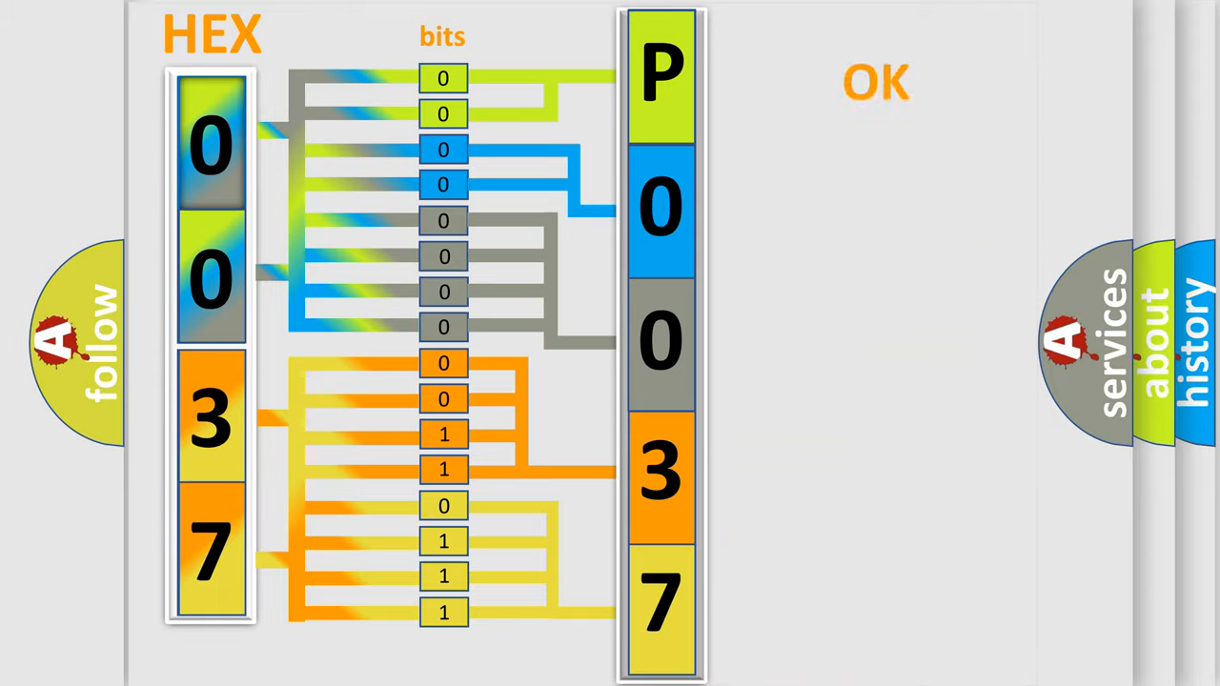
Advance to the diagram splitting hex 0037 into bits that decode to P0037.
click(874, 81)
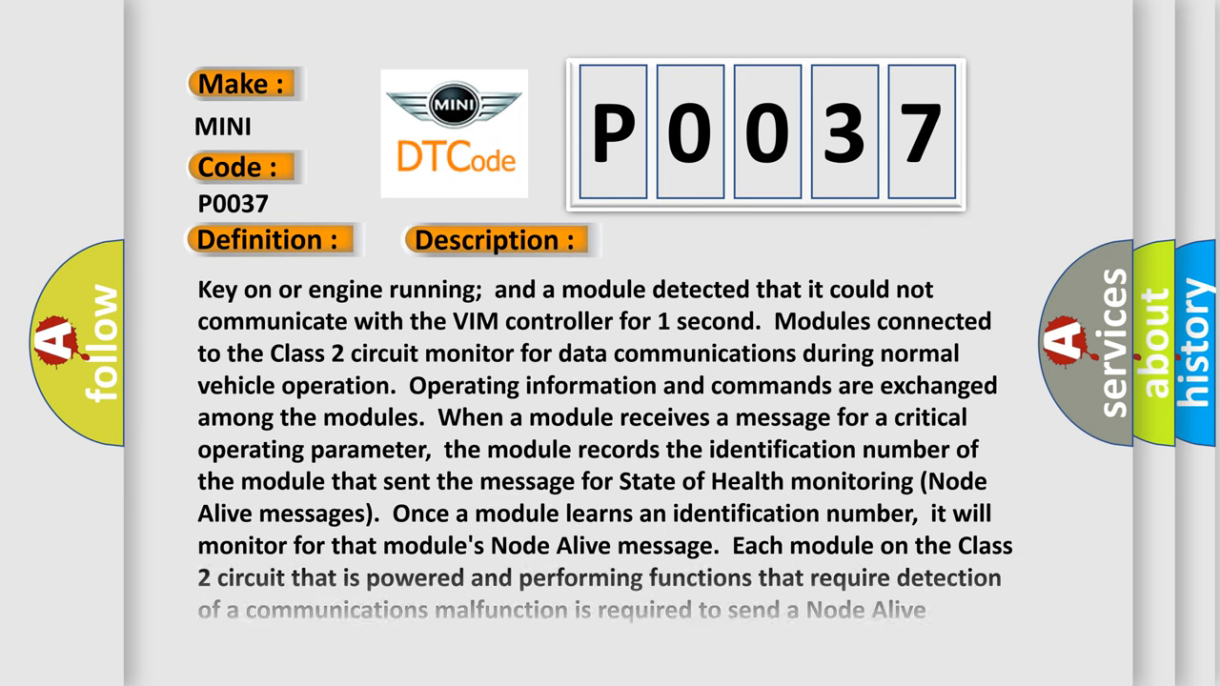
Scroll the MINI P0037 description to the Node Alive messages and five-second timeouts.
scroll(down, 3)
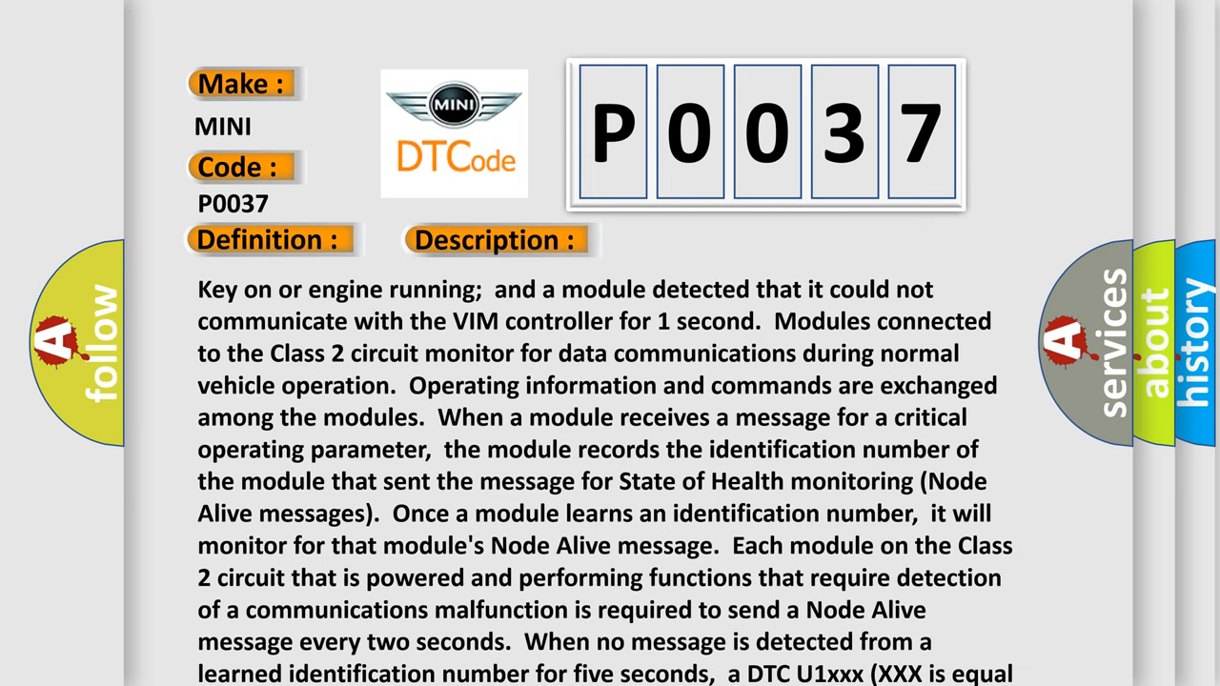